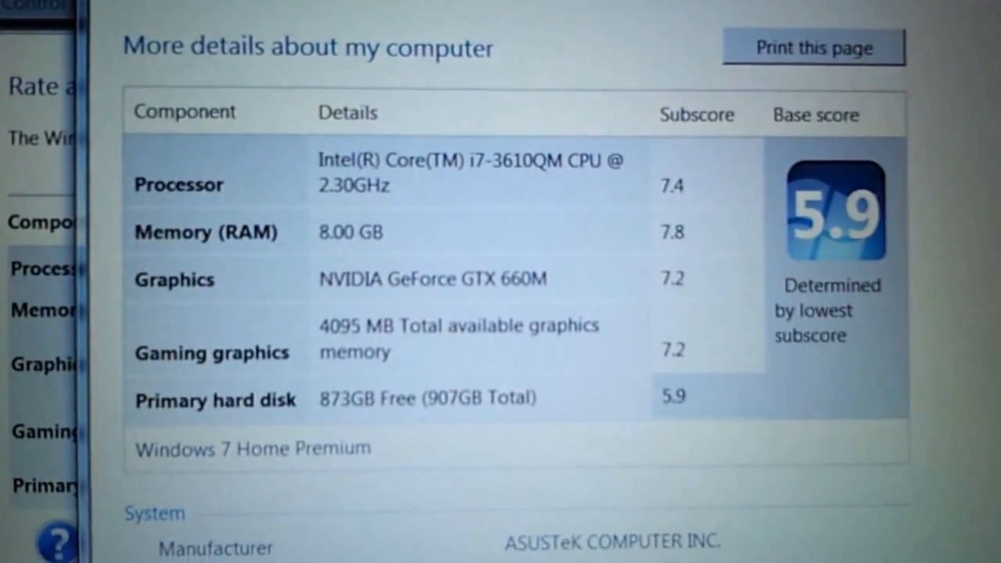
pyautogui.scroll(-3)
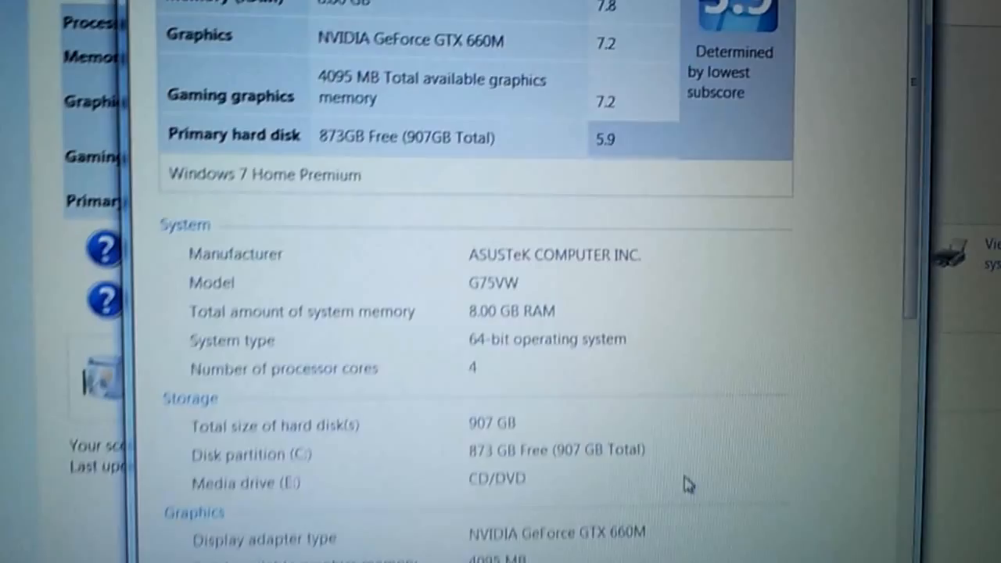
pyautogui.scroll(-3)
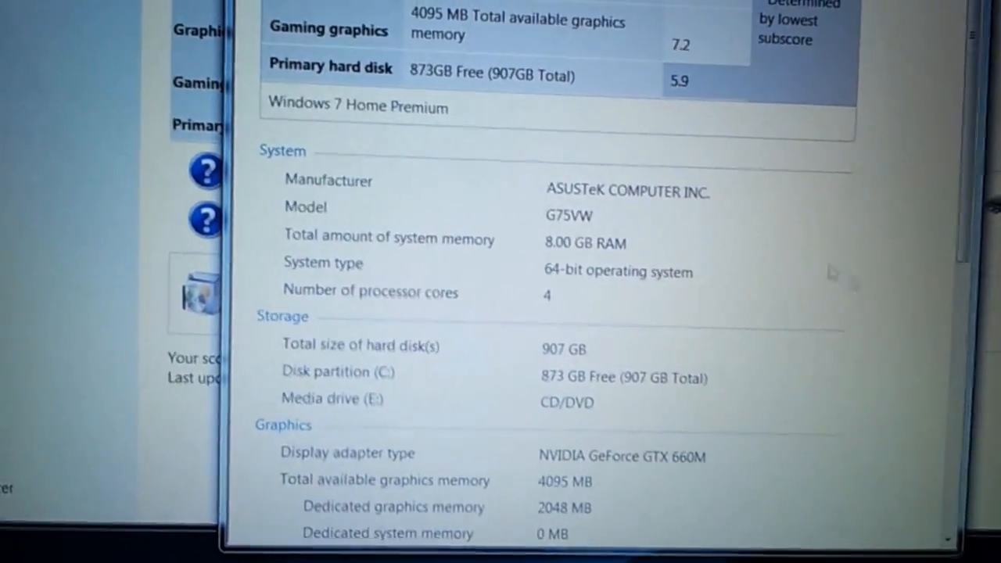